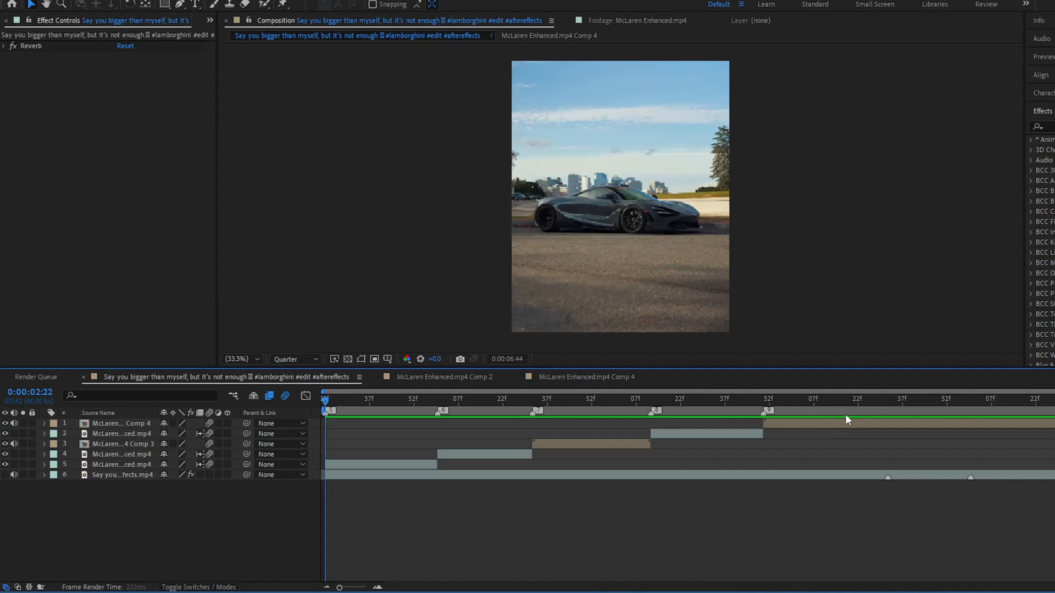
# - Move the time indicator to 0:00:03:00 and select the layer 4 clip starting there
pyautogui.click(428, 402)
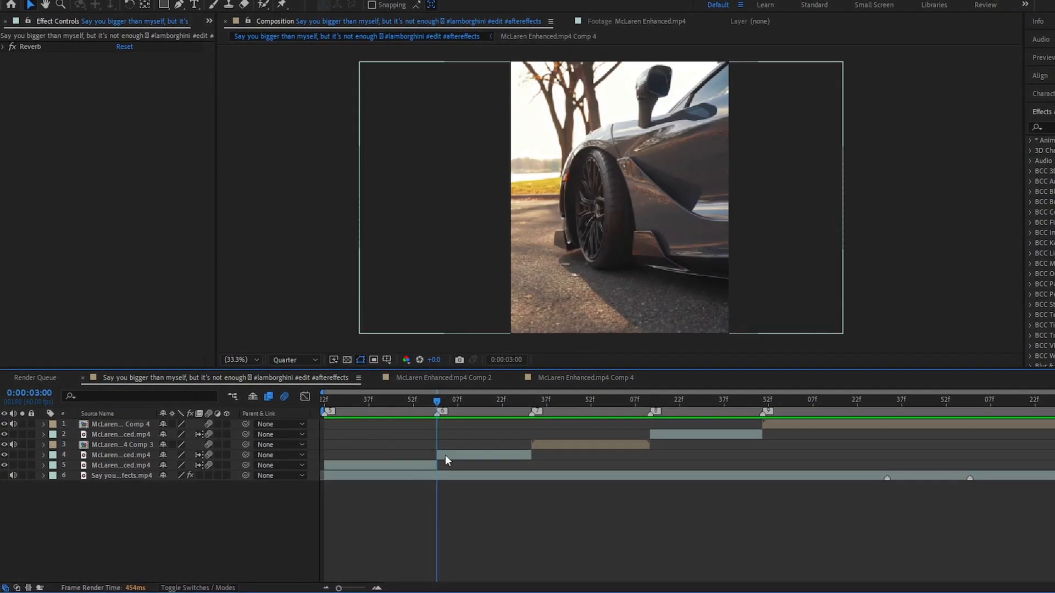
pyautogui.click(118, 455)
pyautogui.write('m')
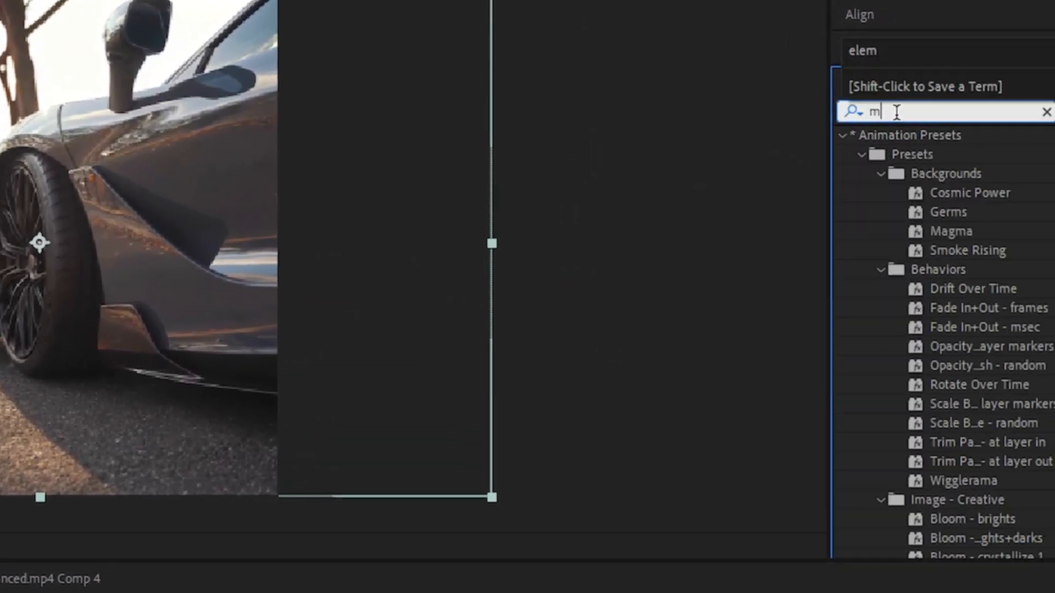
# - Apply Motion Tile (output 200, Mirror Edges) to the second clip and keyframe Tile Center for a vertical slide
pyautogui.write('otio')
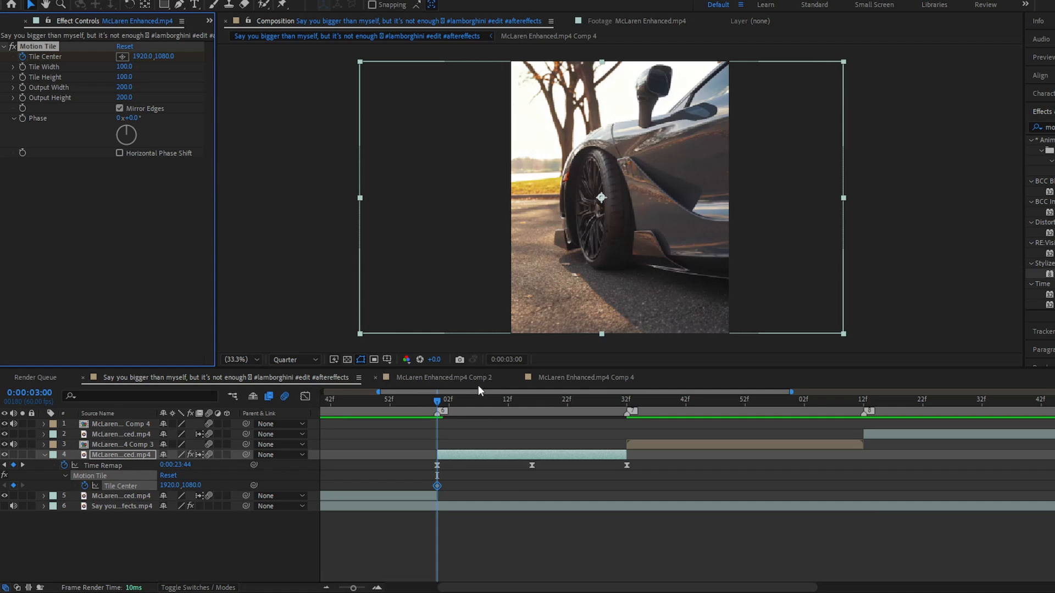
pyautogui.click(472, 400)
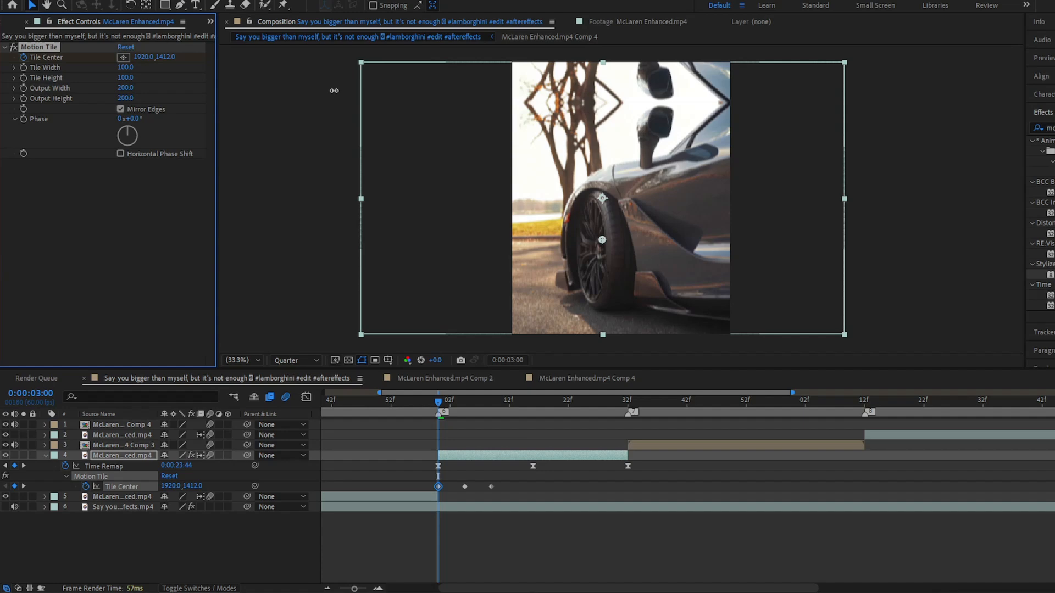
pyautogui.click(465, 401)
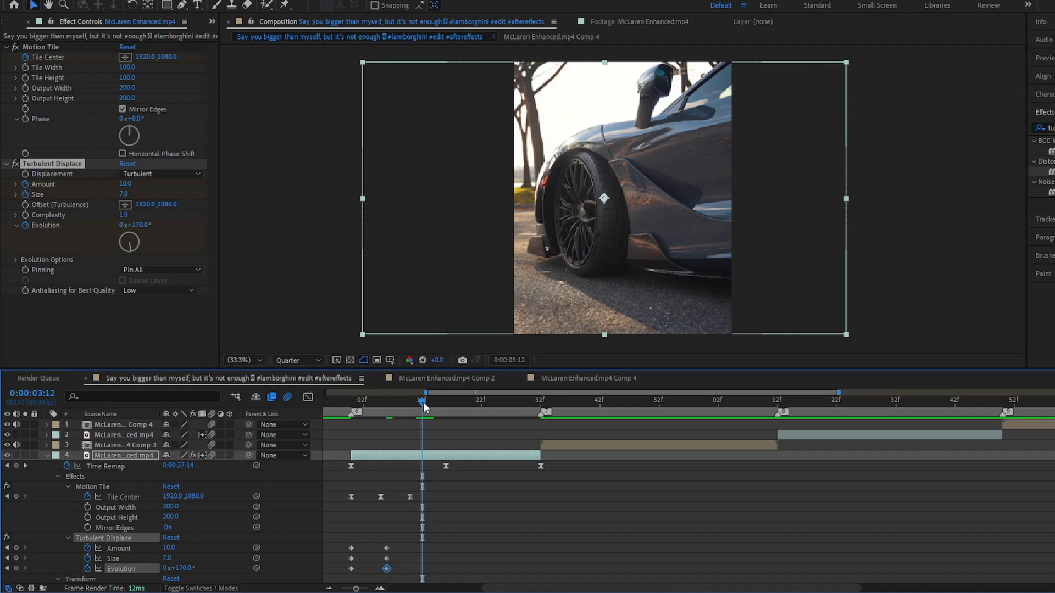
pyautogui.moveTo(419, 404)
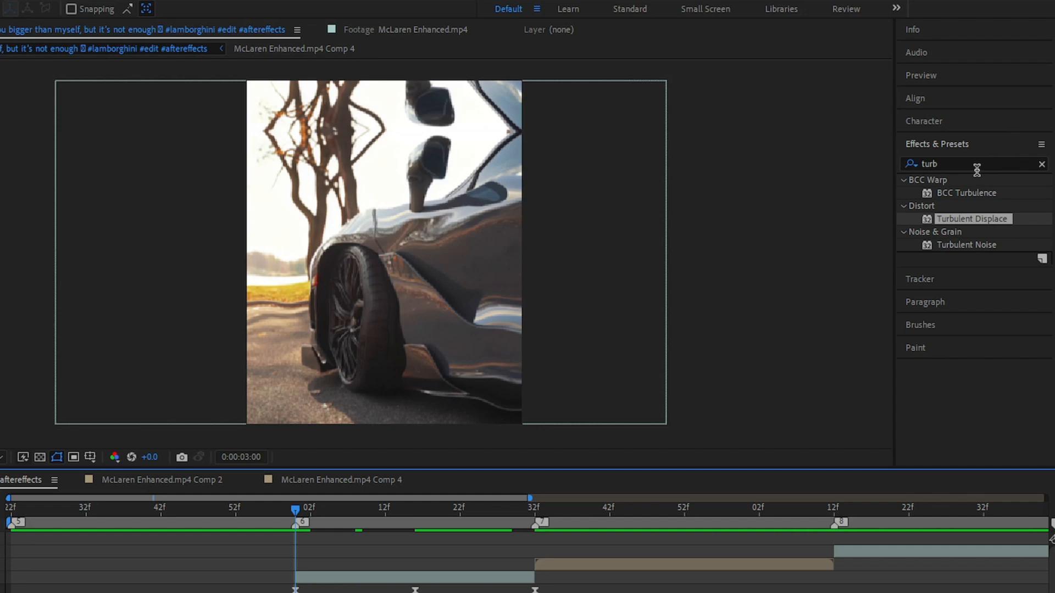
# - Apply Directional Blur and keyframe Blur Length rising to 50.0
pyautogui.write('dire')
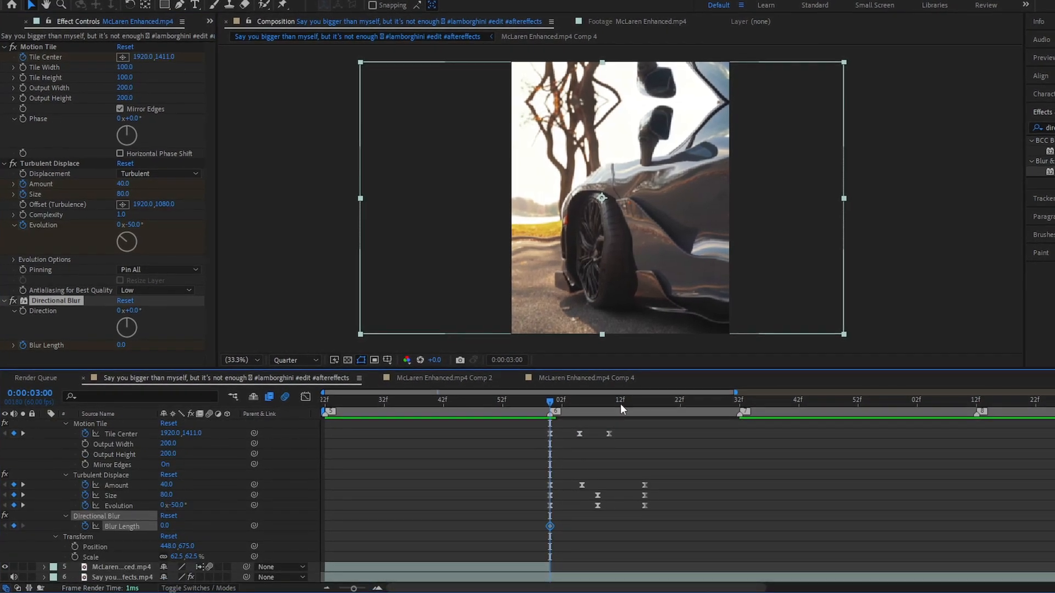
pyautogui.click(641, 400)
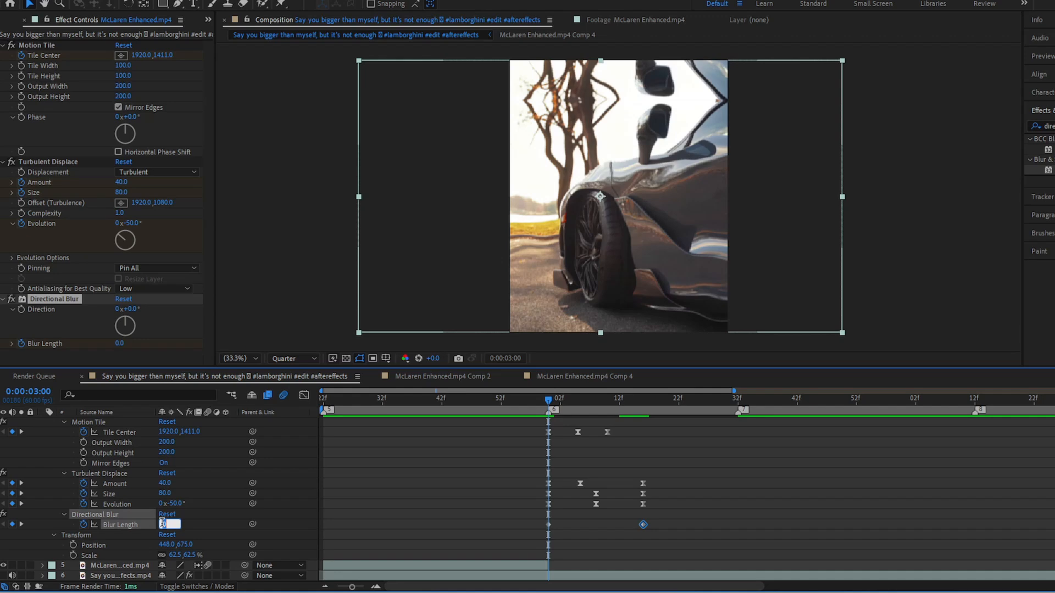
pyautogui.write('50.0')
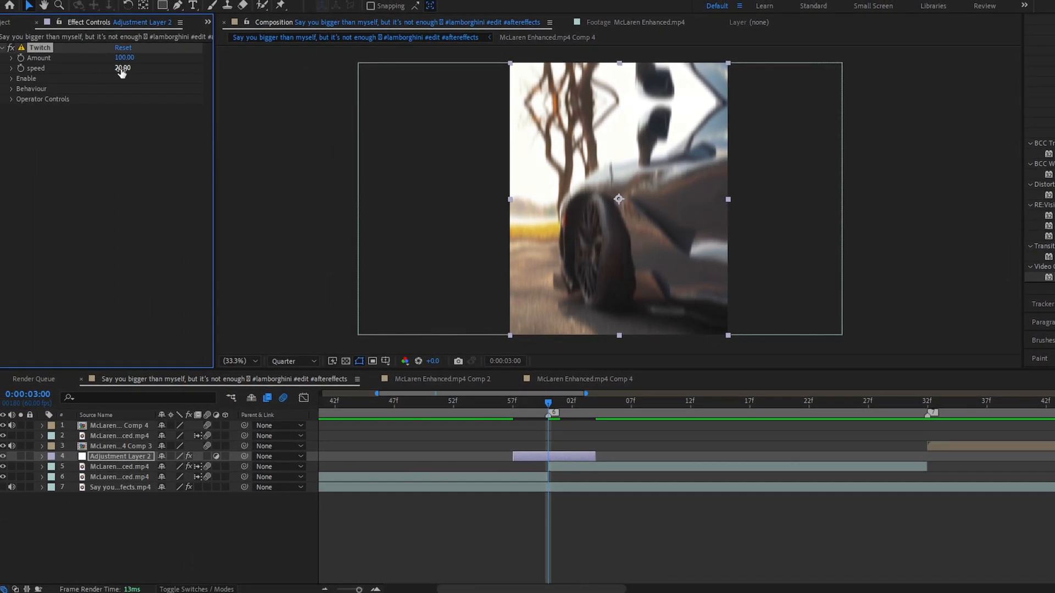
# - Review the Twitch effect's enabled types, behaviour and operator controls, then collapse them
pyautogui.click(12, 79)
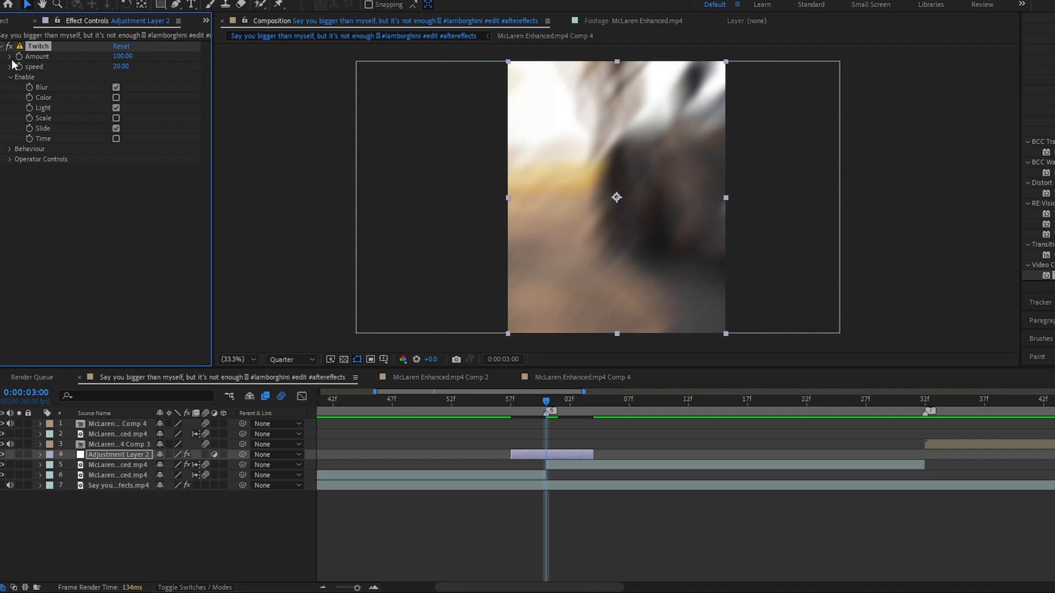
pyautogui.click(13, 149)
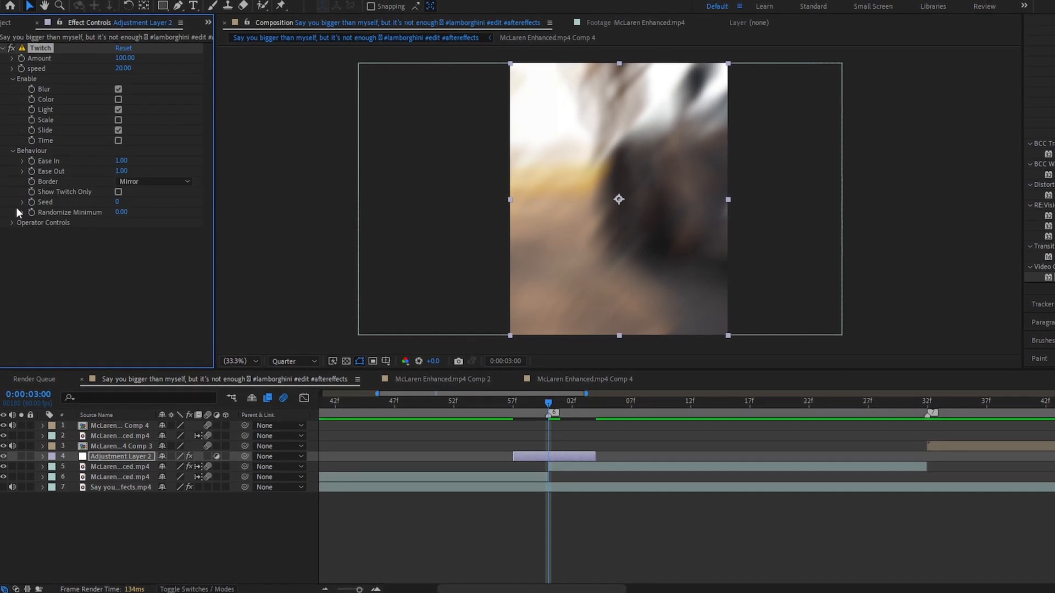
pyautogui.click(10, 223)
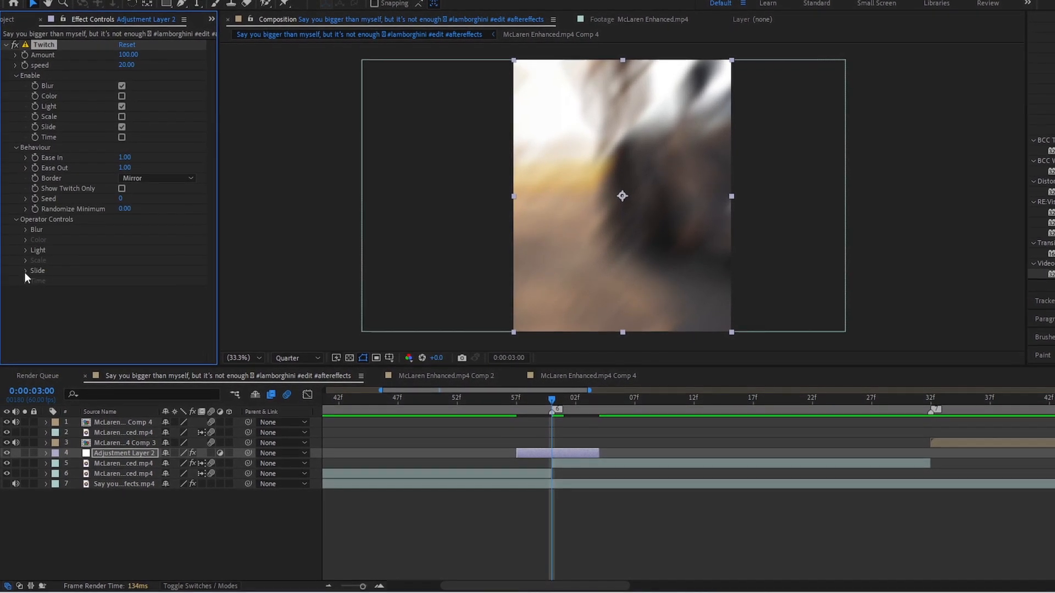
pyautogui.click(26, 270)
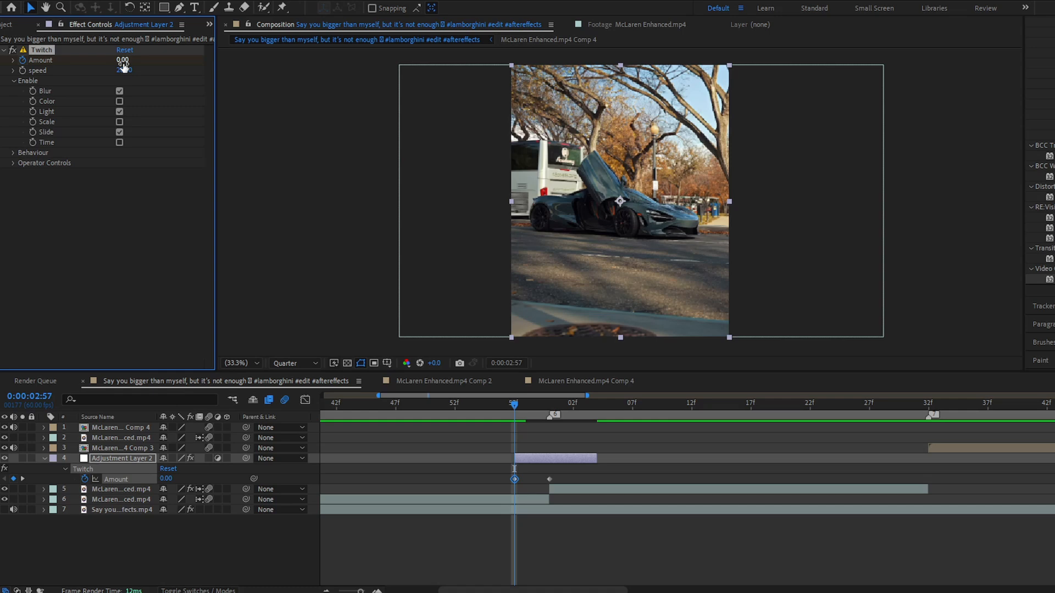
# - Keyframe the Twitch Amount from 0 before the cut to a 100 spike and back after it
pyautogui.click(597, 407)
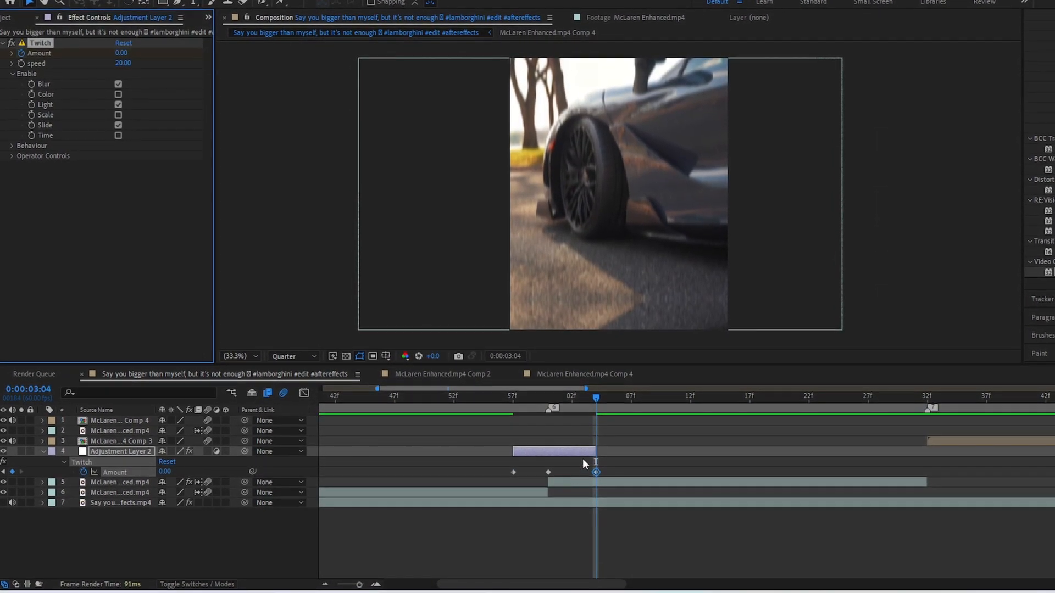
pyautogui.click(583, 474)
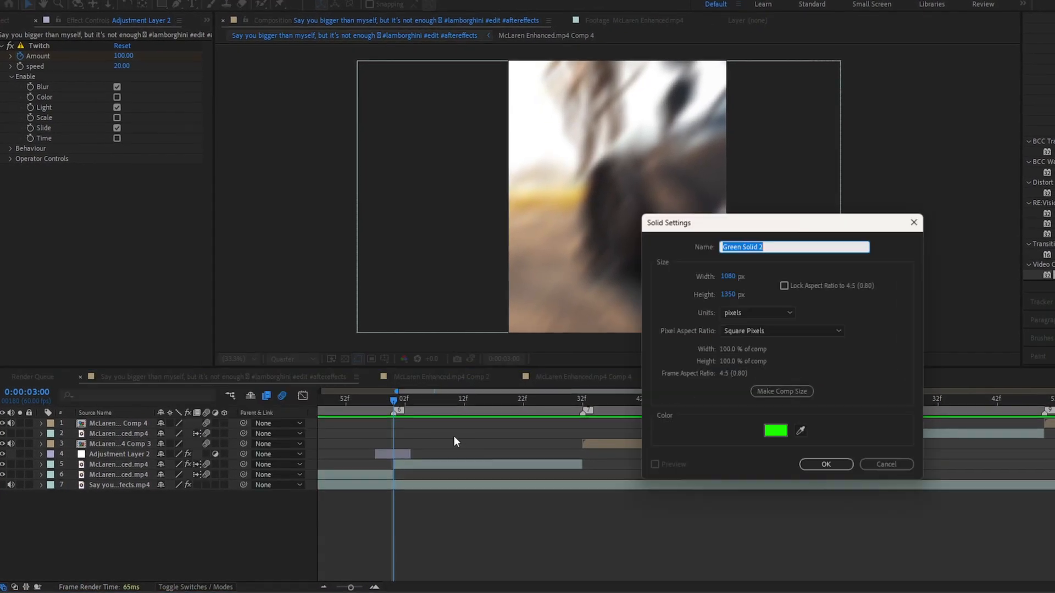
# - Set the new solid's colour to white in the colour picker
pyautogui.click(775, 429)
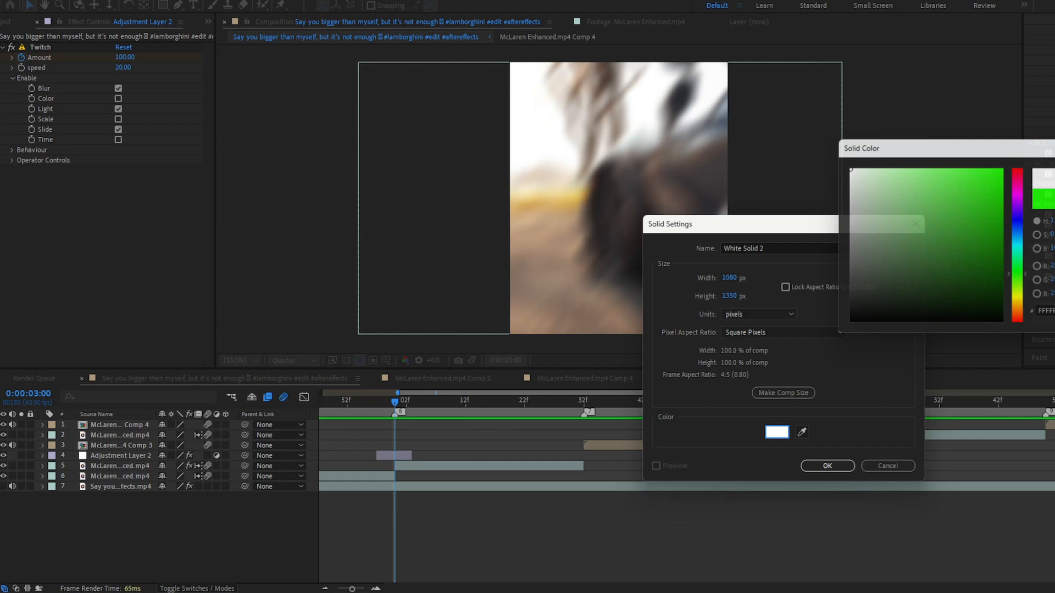
pyautogui.click(828, 466)
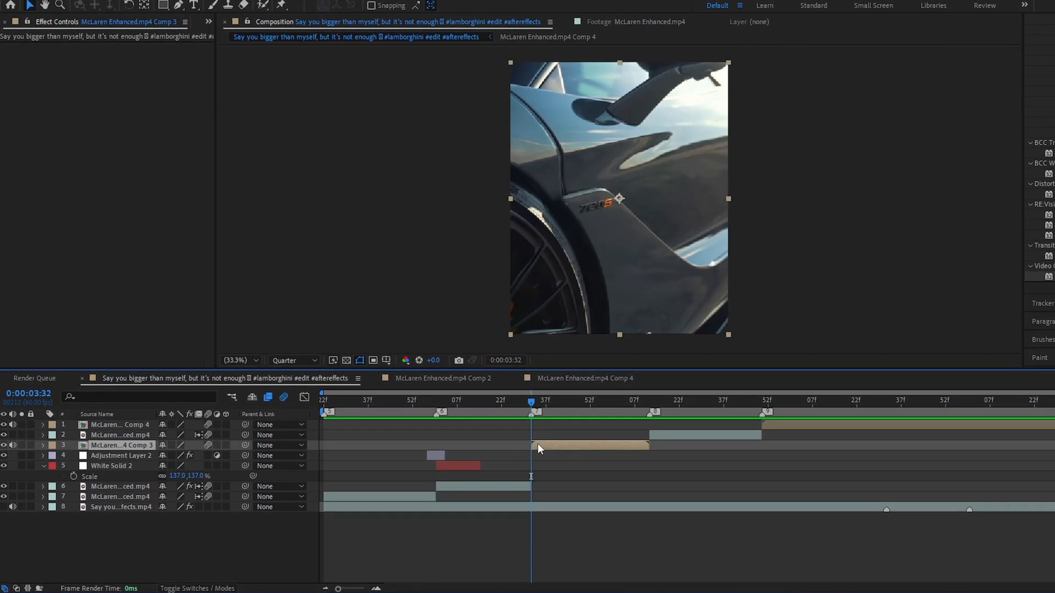
# - Jump to the 0:00:04:50 cut where the next Comp 4 clip begins
pyautogui.click(763, 400)
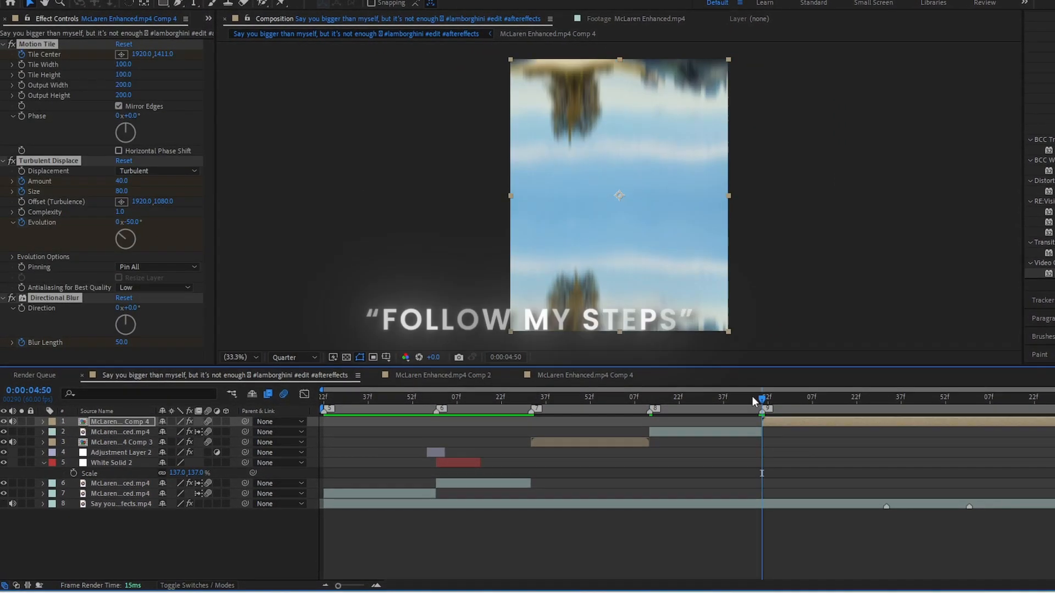